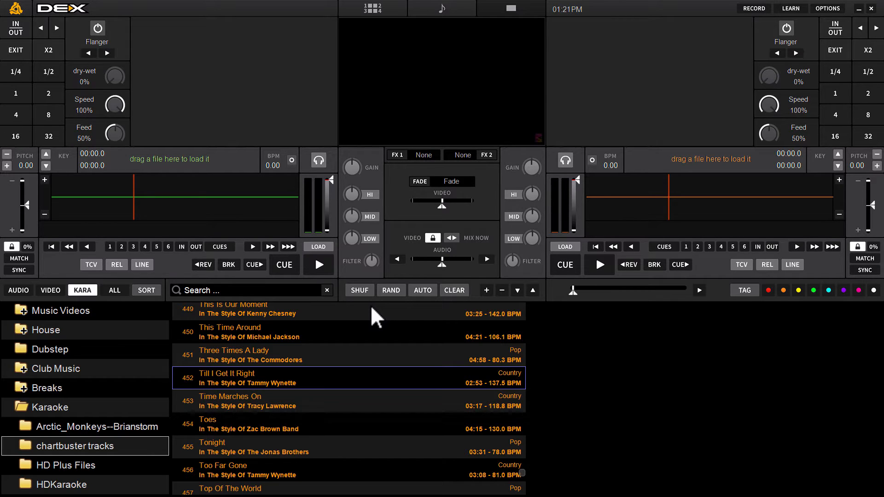
{"action": "mouse_move", "coordinate": [450, 94]}
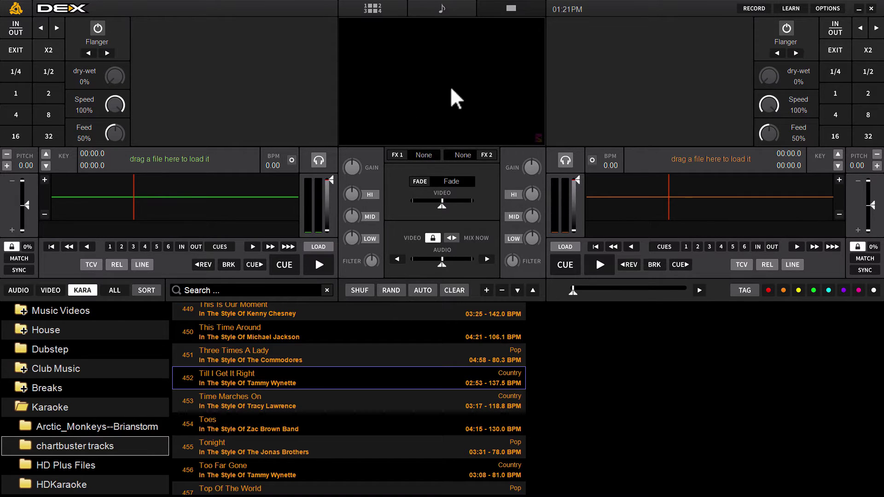
{"action": "mouse_move", "coordinate": [461, 69]}
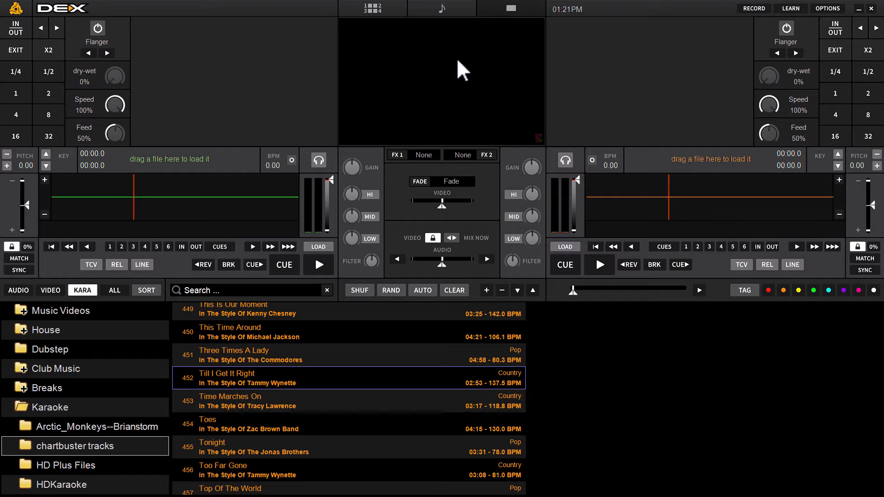
{"action": "mouse_move", "coordinate": [446, 74]}
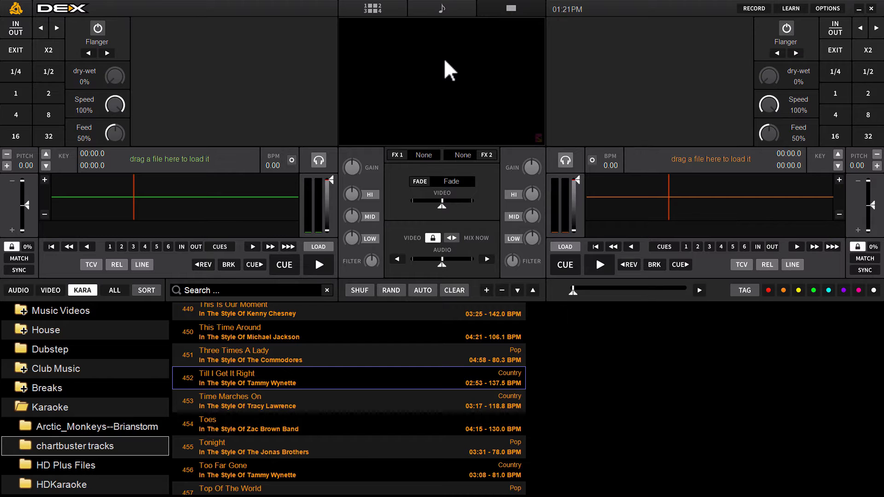
{"action": "mouse_move", "coordinate": [592, 90]}
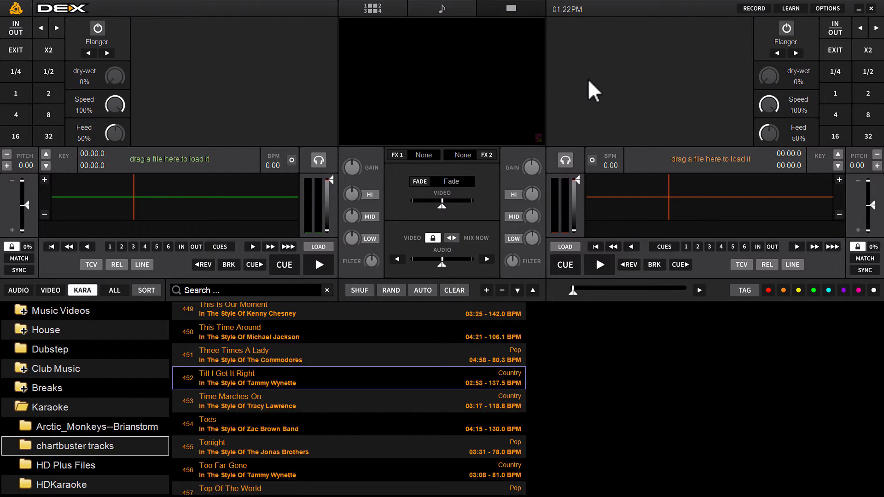
{"action": "mouse_move", "coordinate": [529, 121]}
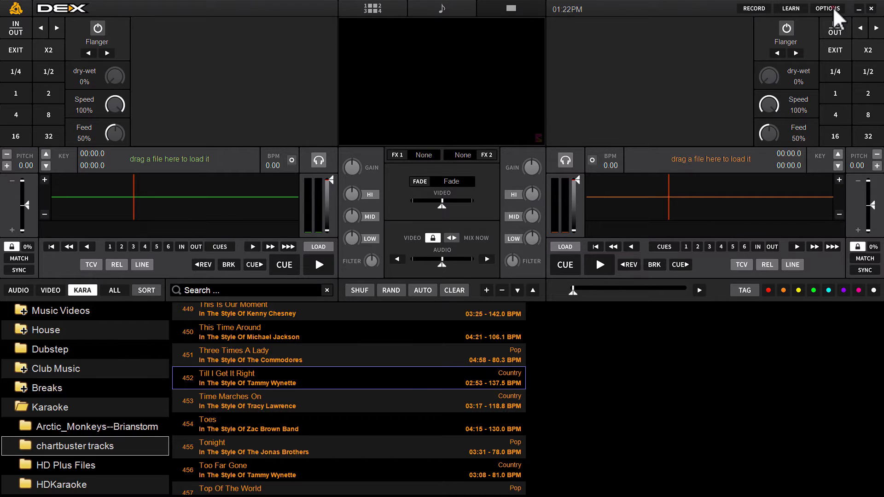
Enable a custom image/video background for the Singers List in the Video preferences.
{"action": "left_click", "coordinate": [829, 9]}
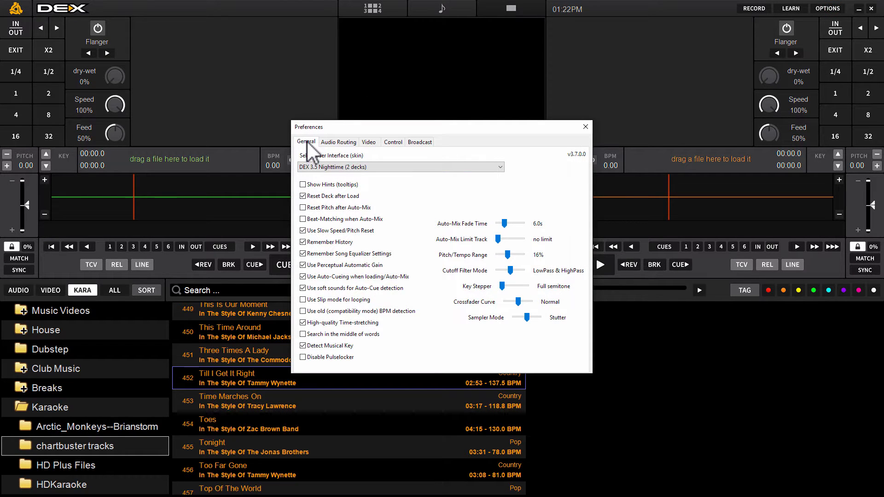
{"action": "left_click", "coordinate": [369, 142]}
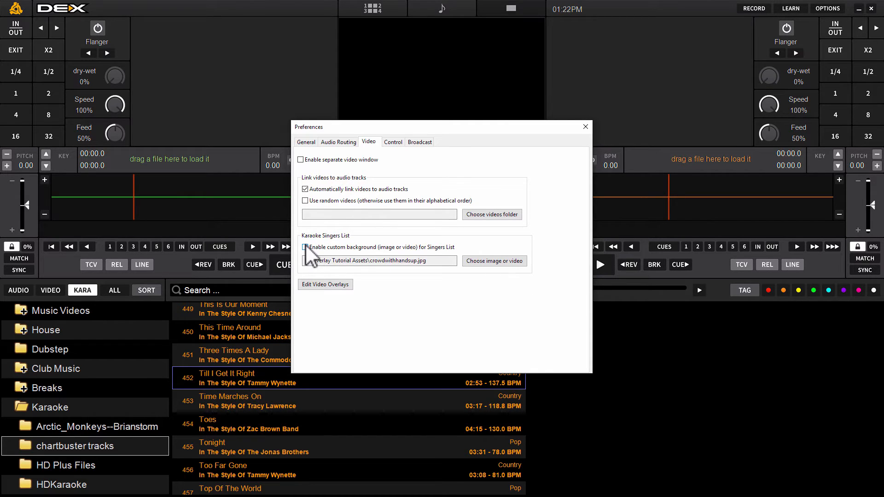
{"action": "left_click", "coordinate": [305, 247]}
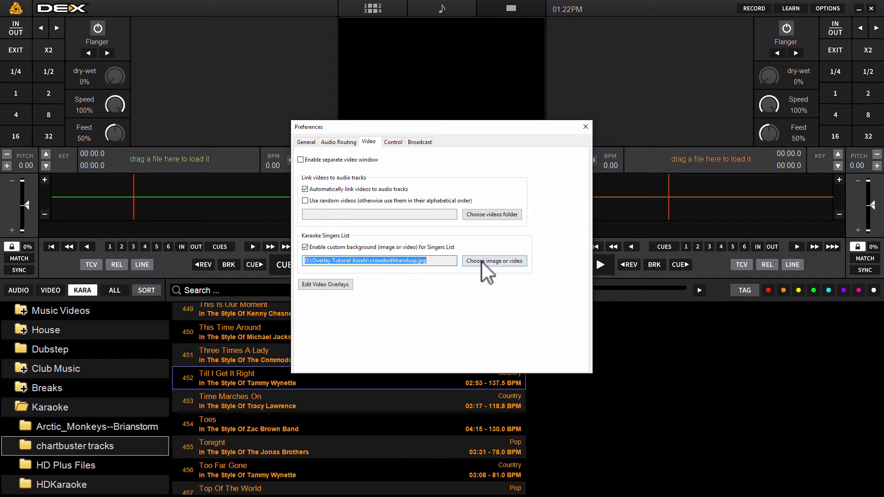
{"action": "mouse_move", "coordinate": [493, 269]}
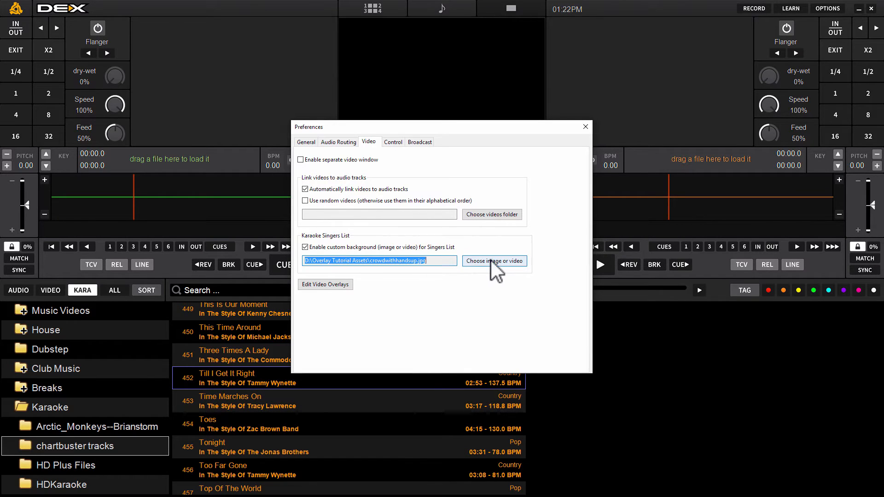
{"action": "mouse_move", "coordinate": [499, 278]}
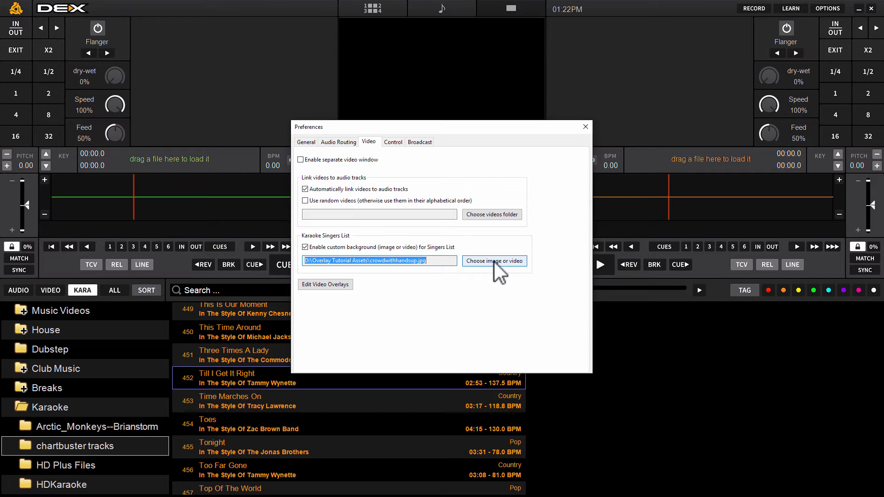
Choose D:\Overlay Tutorial Assets\dj_concert-5.jpg as the Singers List background.
{"action": "left_click", "coordinate": [495, 261]}
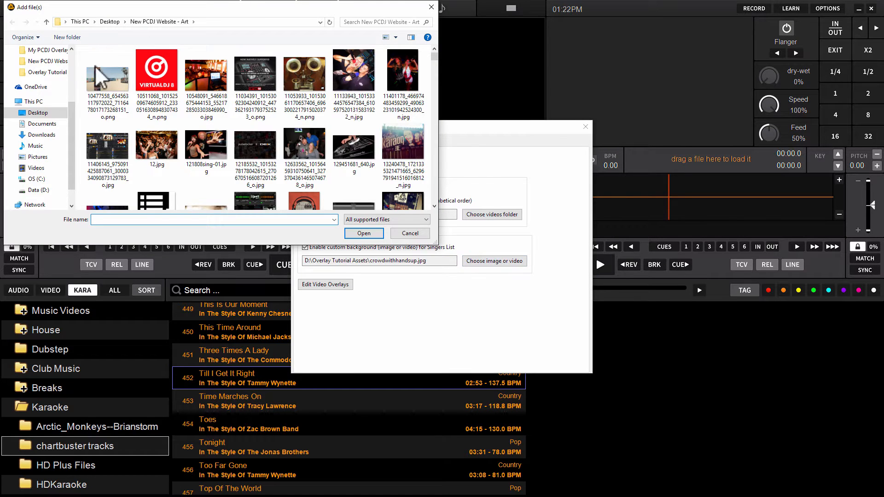
{"action": "left_click", "coordinate": [39, 190]}
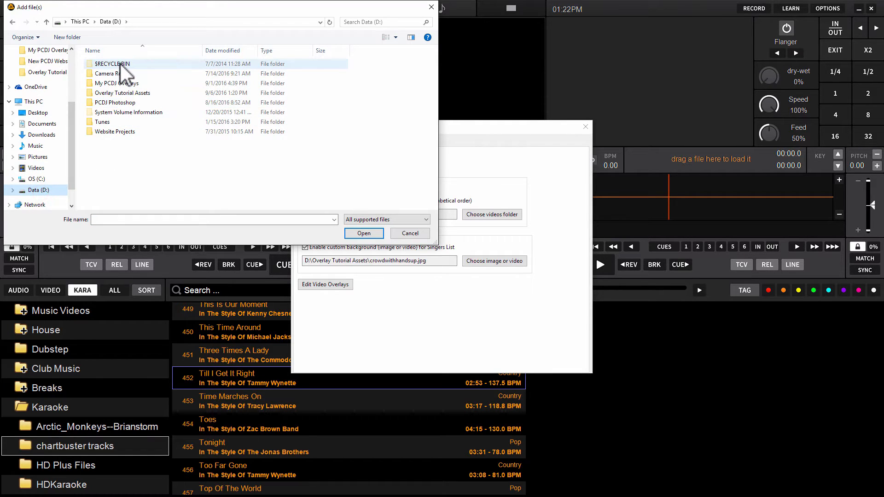
{"action": "mouse_move", "coordinate": [122, 88]}
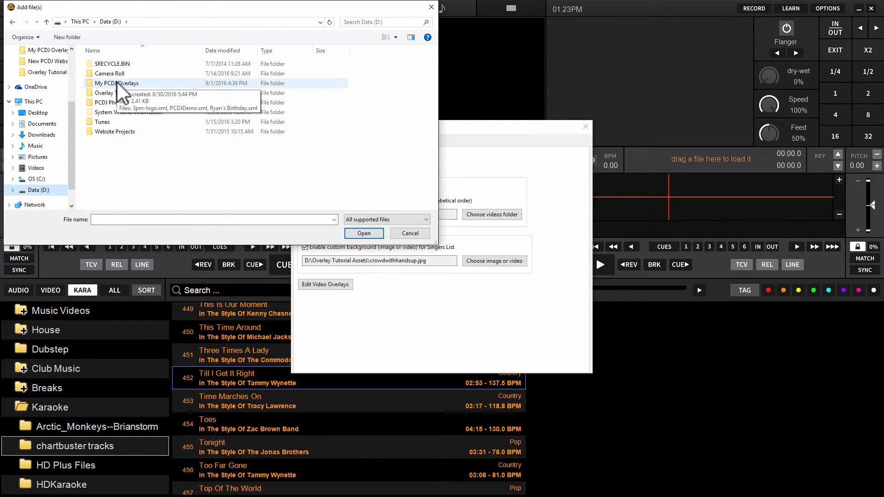
{"action": "double_click", "coordinate": [117, 82]}
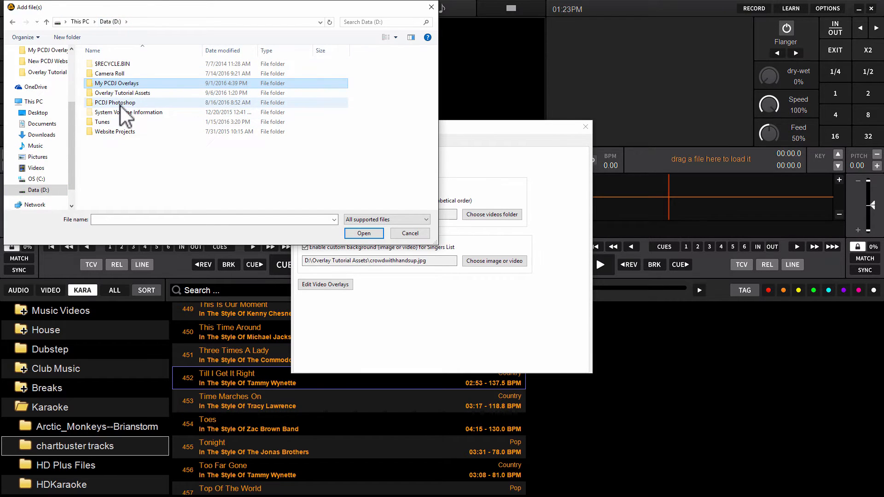
{"action": "double_click", "coordinate": [123, 93]}
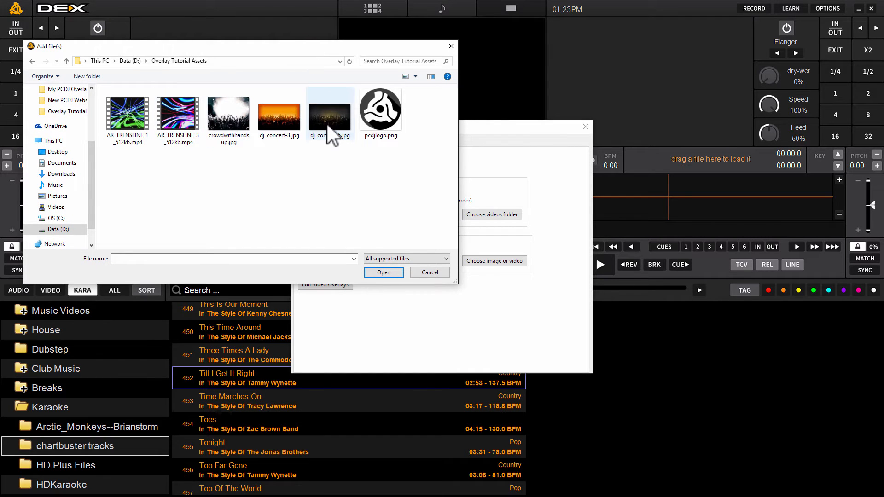
{"action": "left_click", "coordinate": [330, 112]}
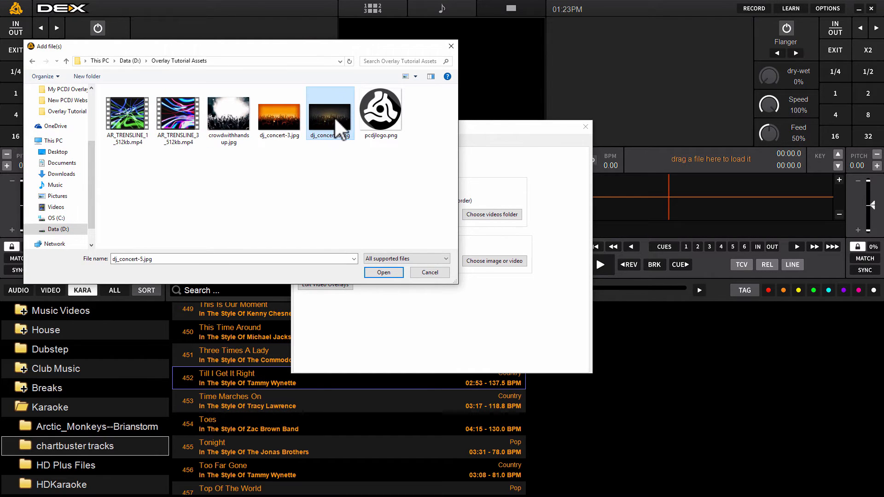
{"action": "left_click", "coordinate": [383, 271]}
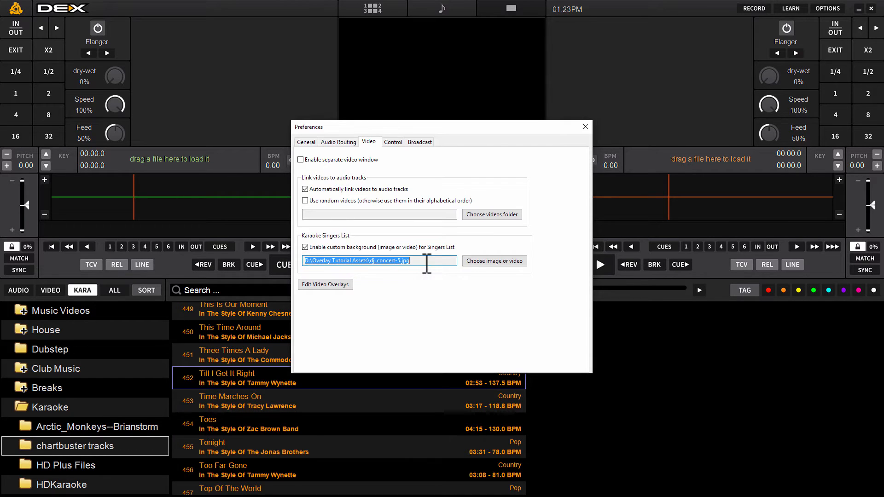
{"action": "mouse_move", "coordinate": [420, 295]}
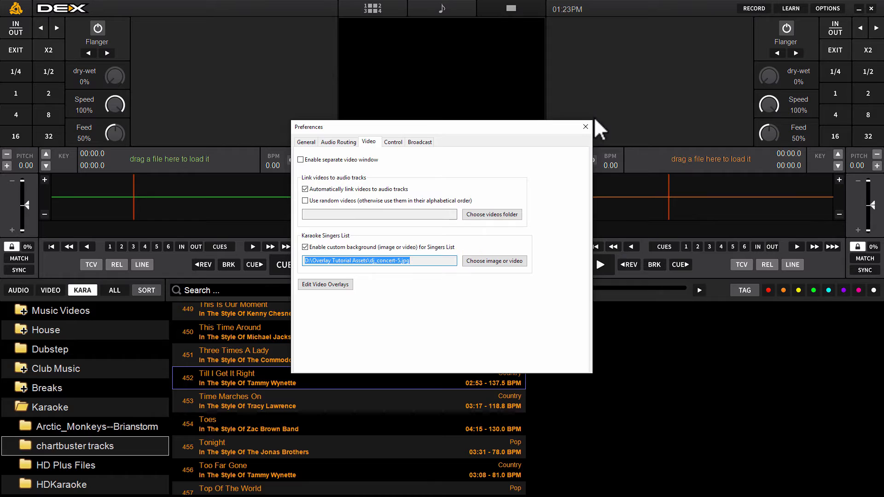
Close the Preferences dialog, keeping the new singers list background.
{"action": "left_click", "coordinate": [586, 126]}
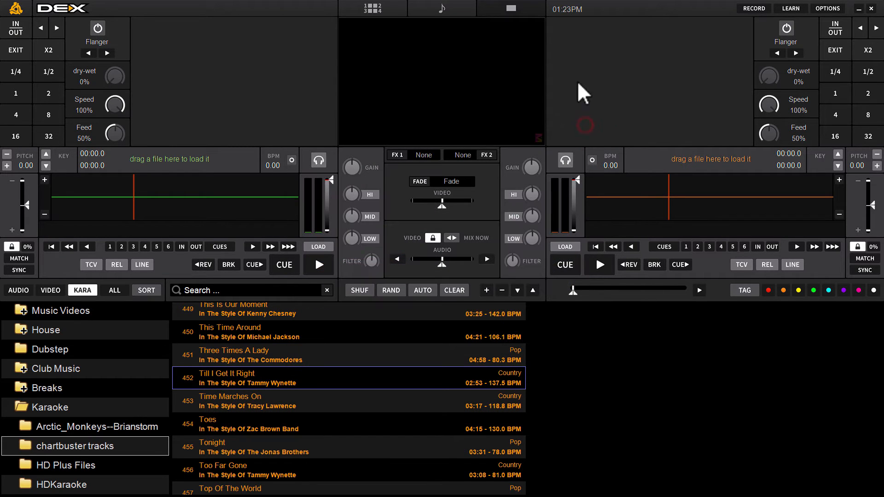
Queue This Time Around for singer Ryan, then browse the full track database.
{"action": "left_click", "coordinate": [249, 331]}
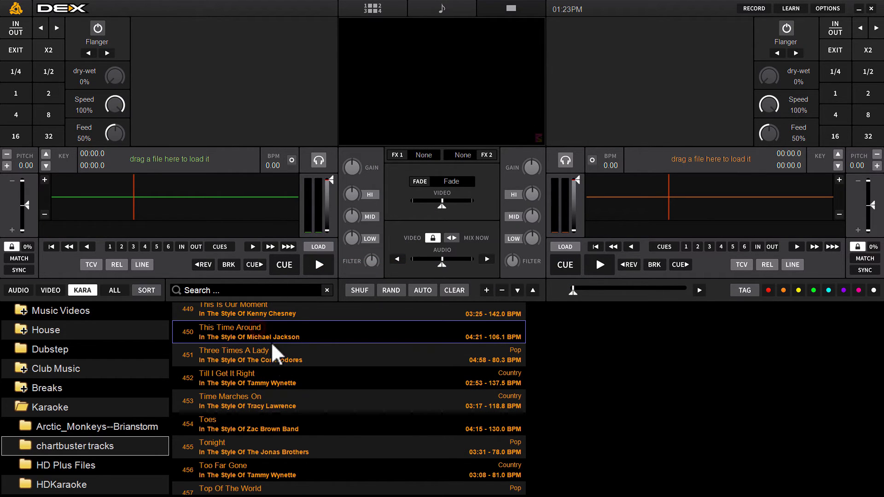
{"action": "mouse_move", "coordinate": [83, 304]}
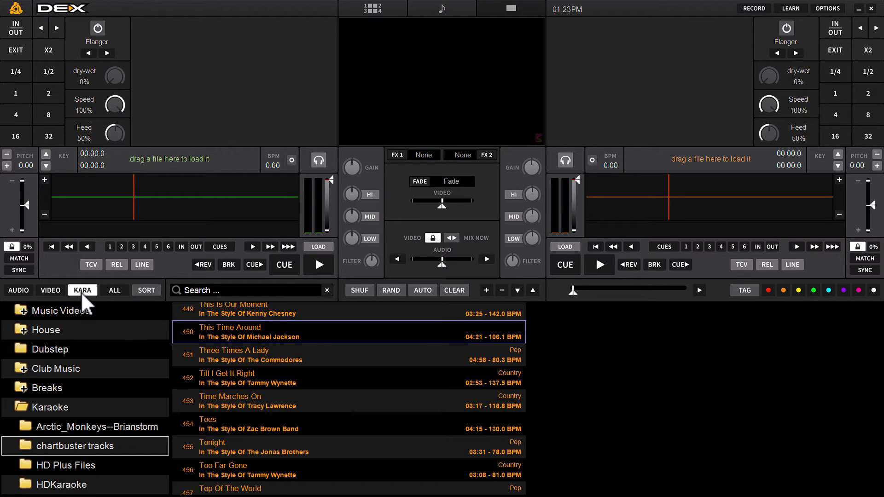
{"action": "mouse_move", "coordinate": [274, 382]}
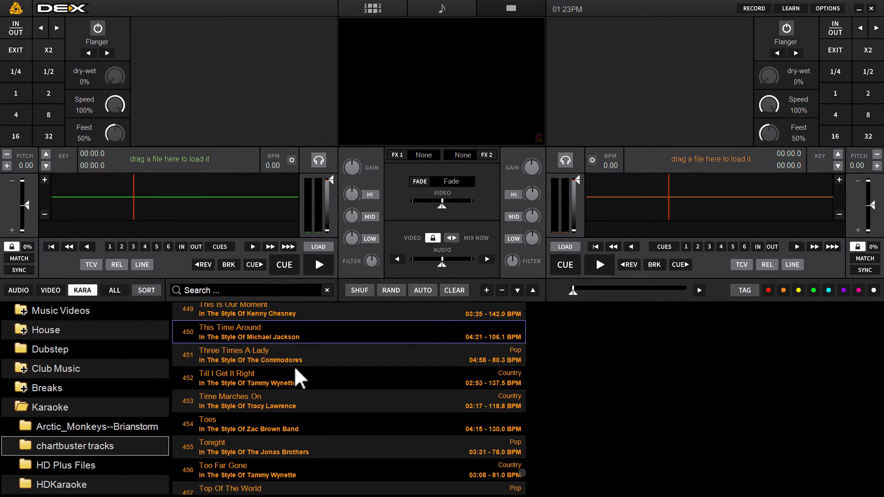
{"action": "mouse_move", "coordinate": [264, 344]}
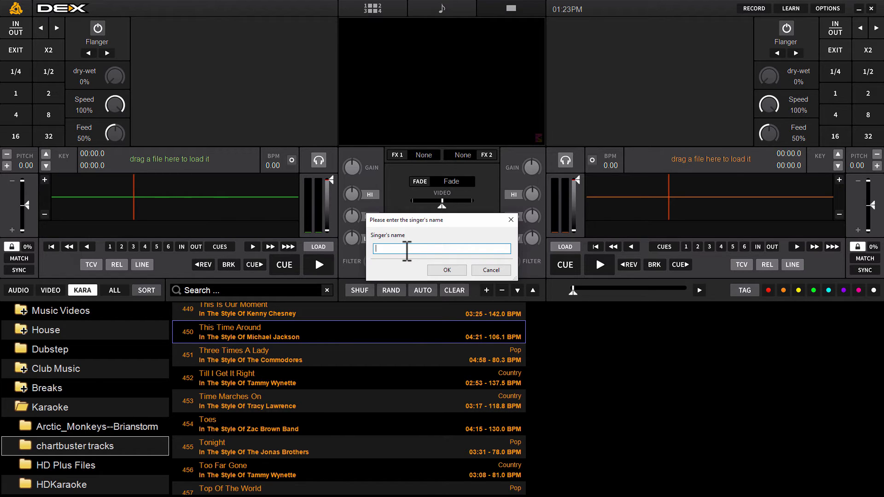
{"action": "left_click", "coordinate": [447, 270]}
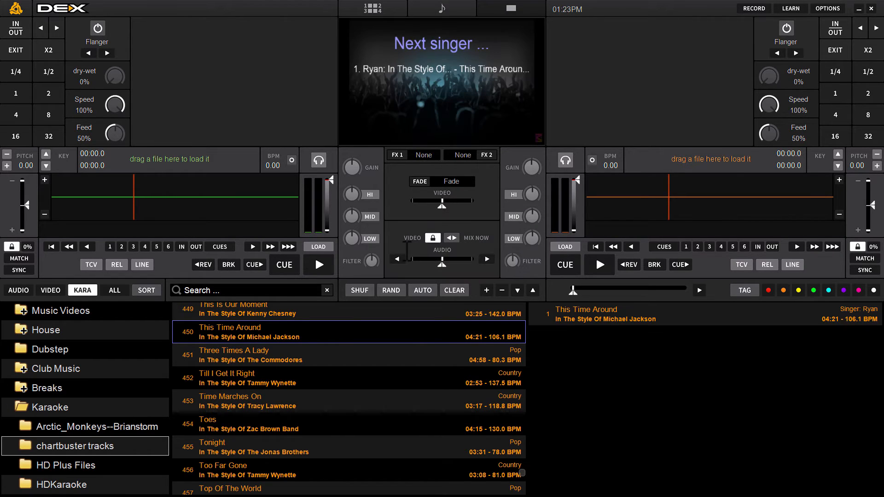
{"action": "mouse_move", "coordinate": [462, 90]}
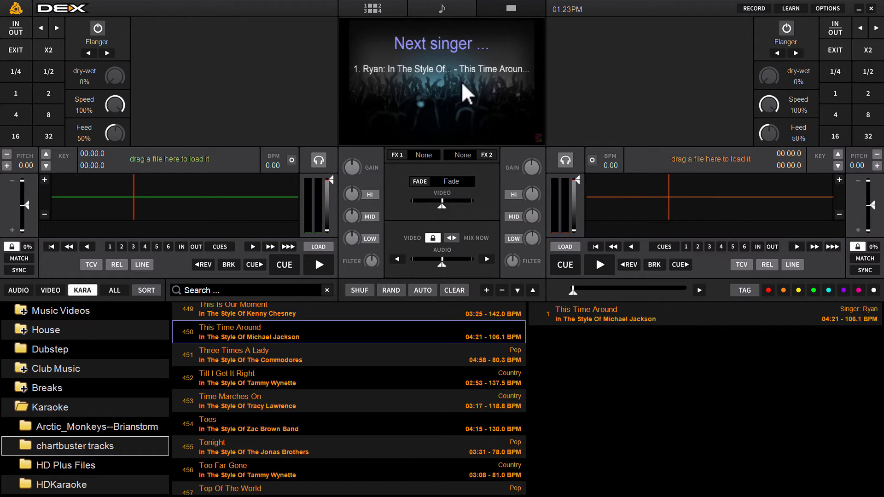
{"action": "mouse_move", "coordinate": [431, 62]}
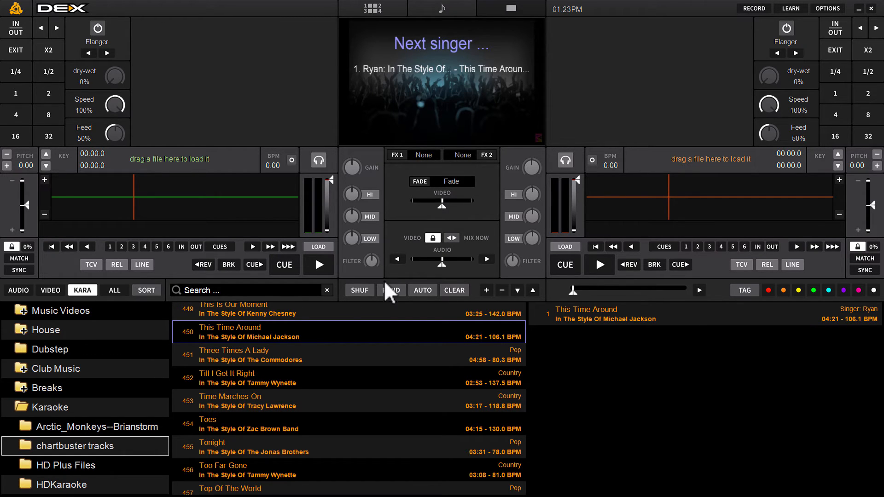
{"action": "left_click", "coordinate": [250, 290]}
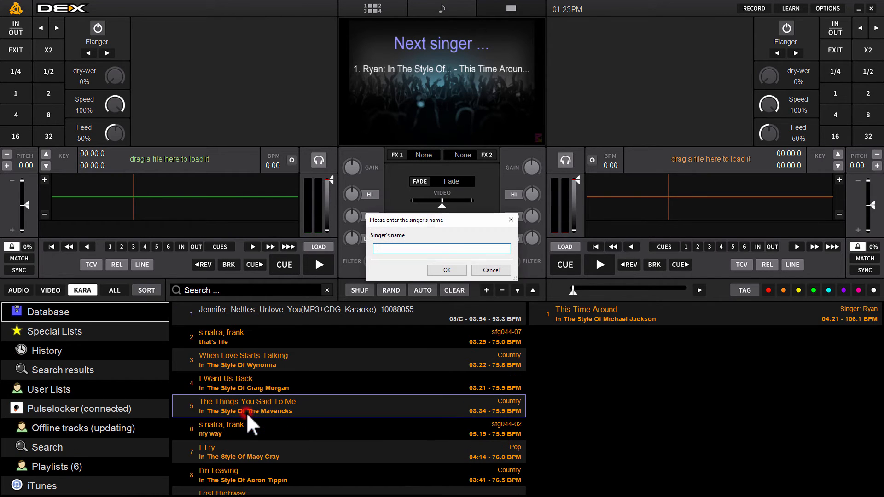
Enter Anna as the singer for The Things You Said To Me and confirm.
{"action": "type", "text": "Anna"}
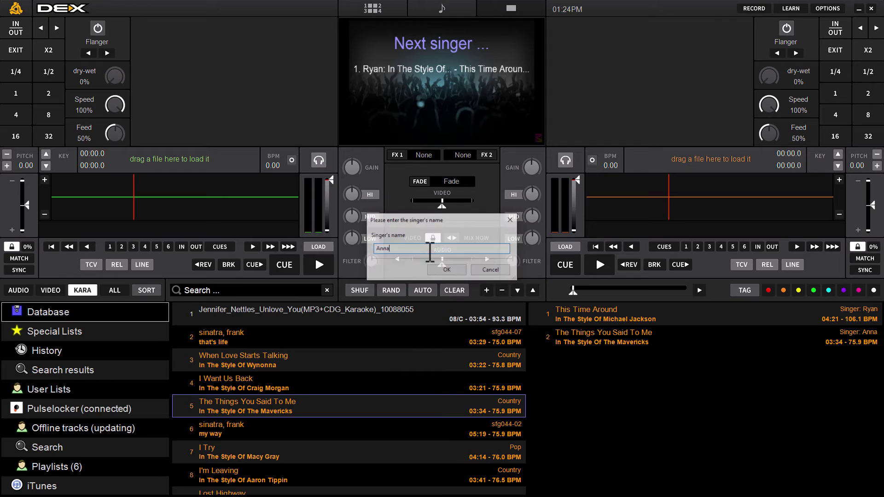
{"action": "left_click", "coordinate": [446, 269]}
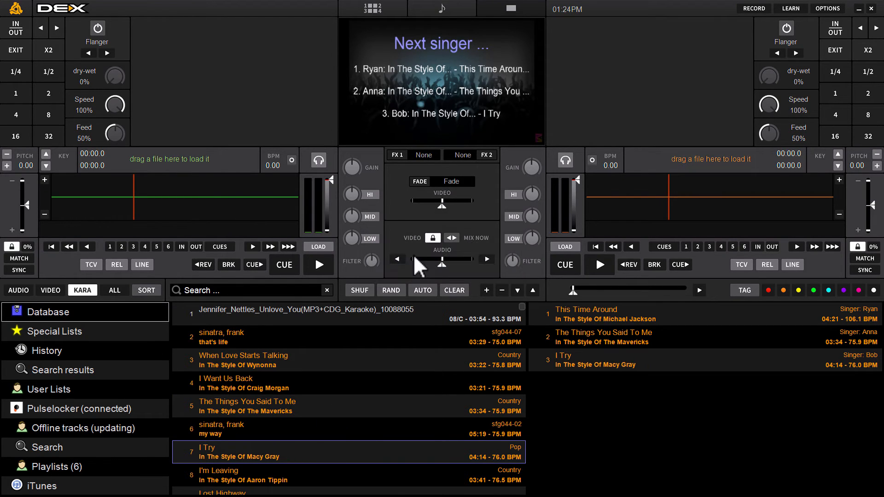
{"action": "mouse_move", "coordinate": [634, 101]}
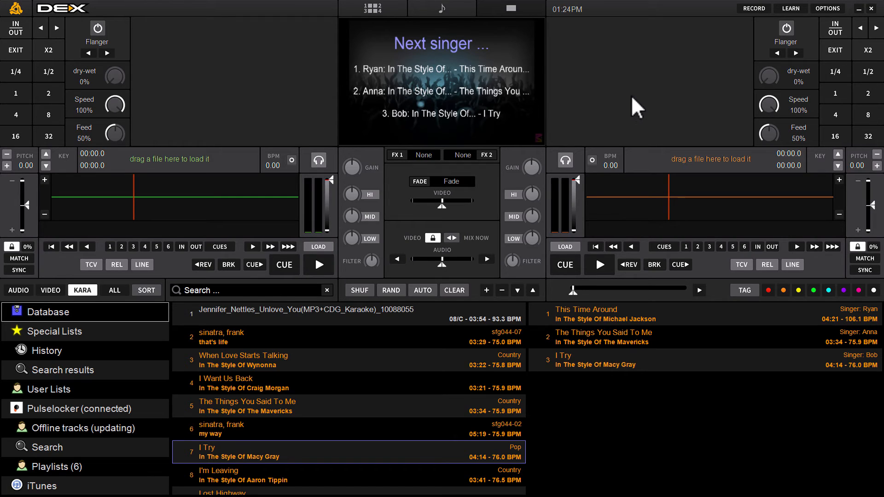
{"action": "mouse_move", "coordinate": [395, 69]}
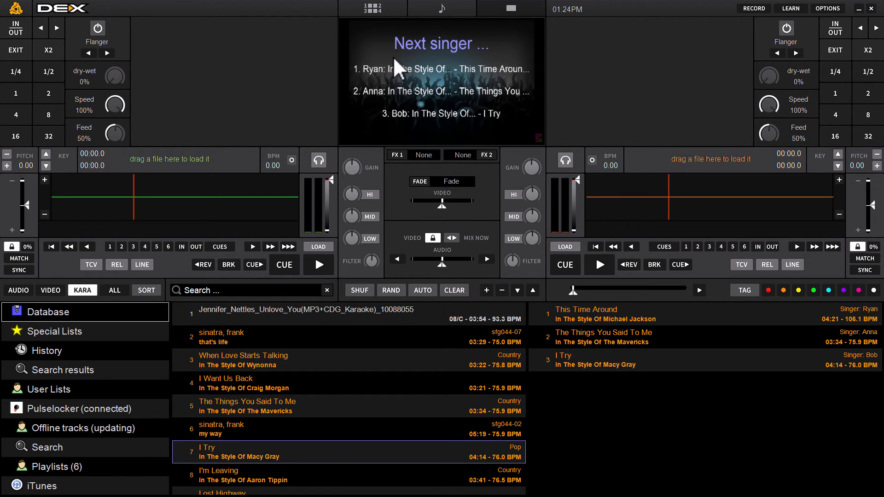
{"action": "mouse_move", "coordinate": [586, 80]}
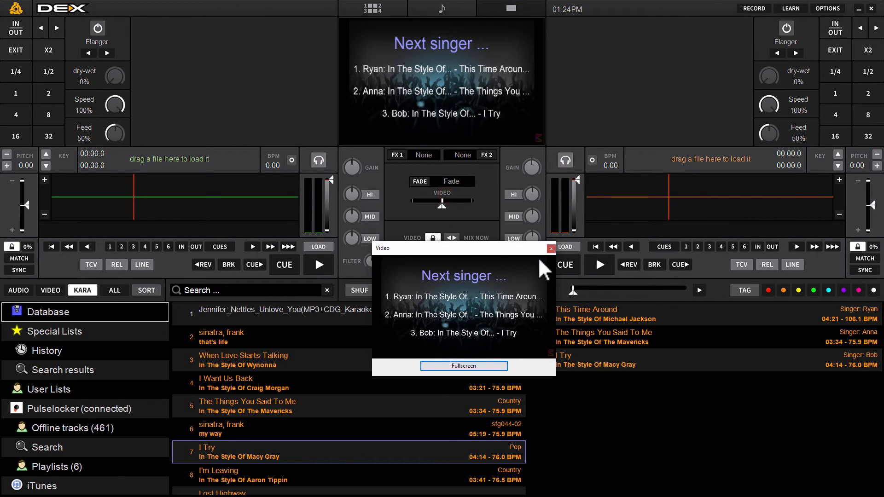
Swap the singers-list background to the AR_TRENSLINE mp4 clip and close the preferences and Video window.
{"action": "left_click", "coordinate": [550, 249]}
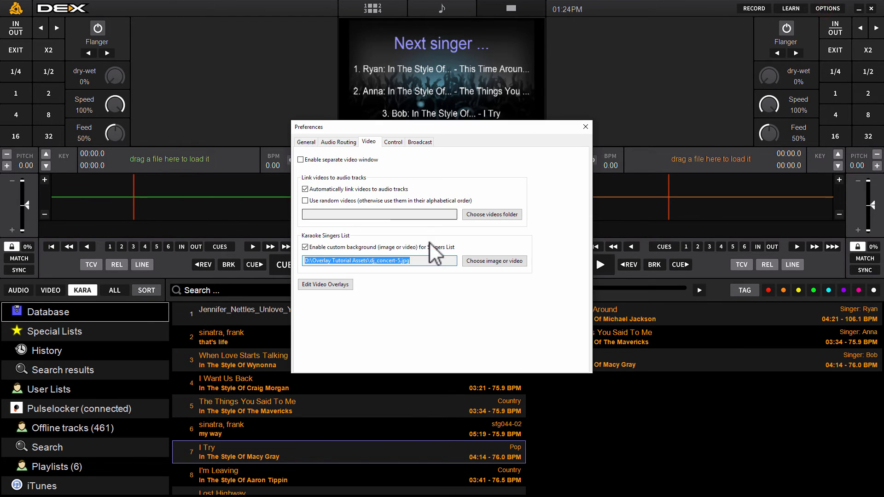
{"action": "left_click", "coordinate": [494, 261]}
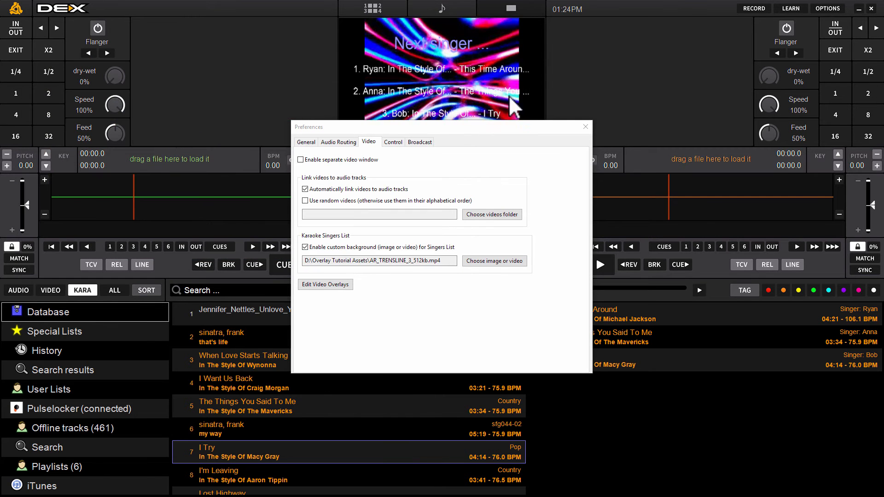
{"action": "left_click", "coordinate": [586, 126]}
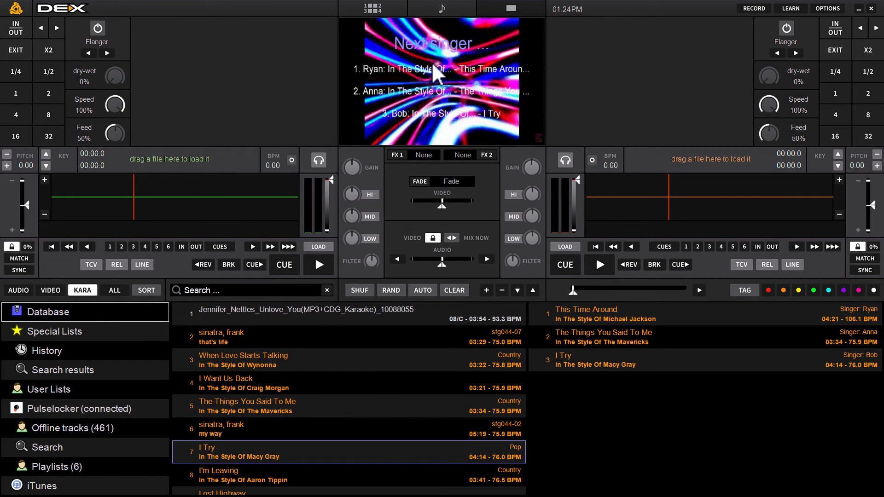
{"action": "mouse_move", "coordinate": [560, 92]}
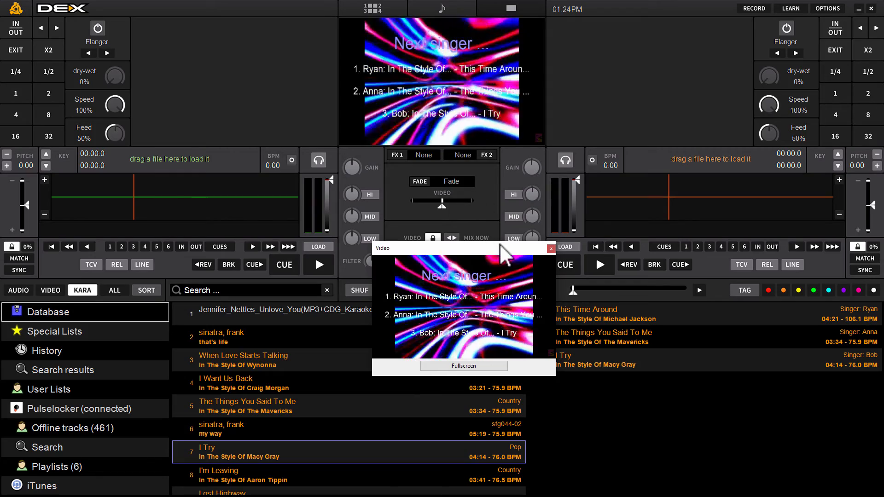
{"action": "left_click", "coordinate": [551, 248]}
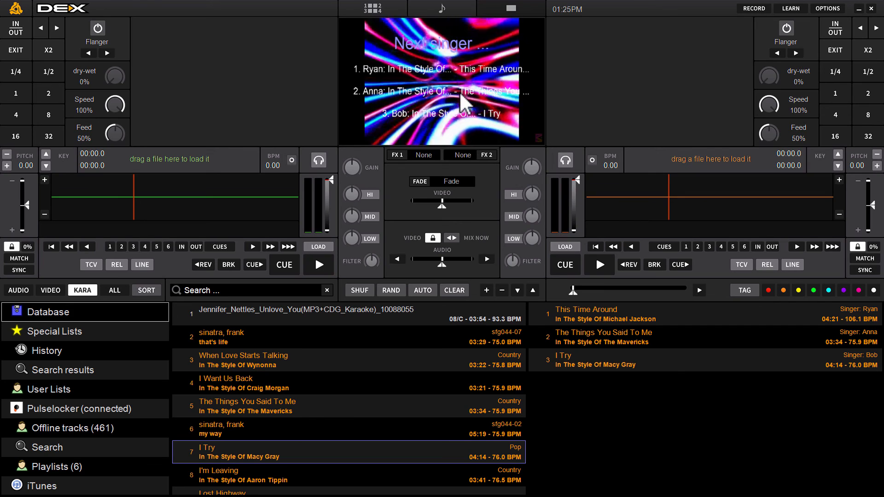
{"action": "mouse_move", "coordinate": [553, 181]}
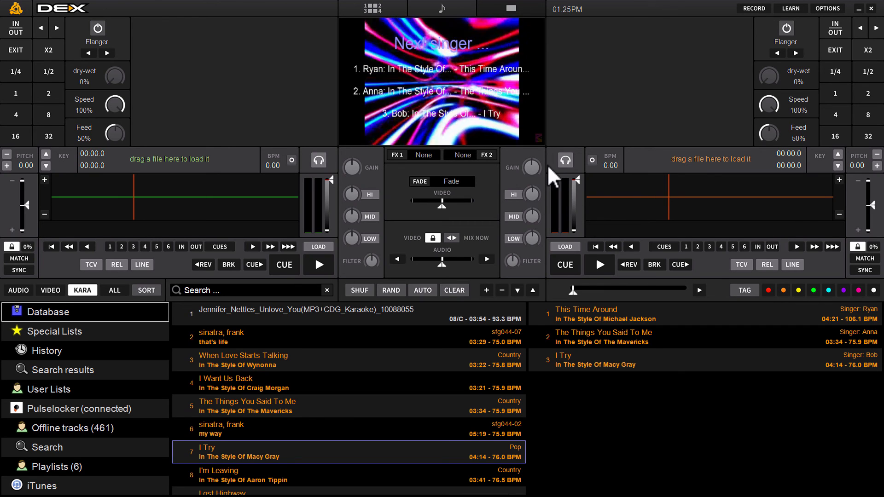